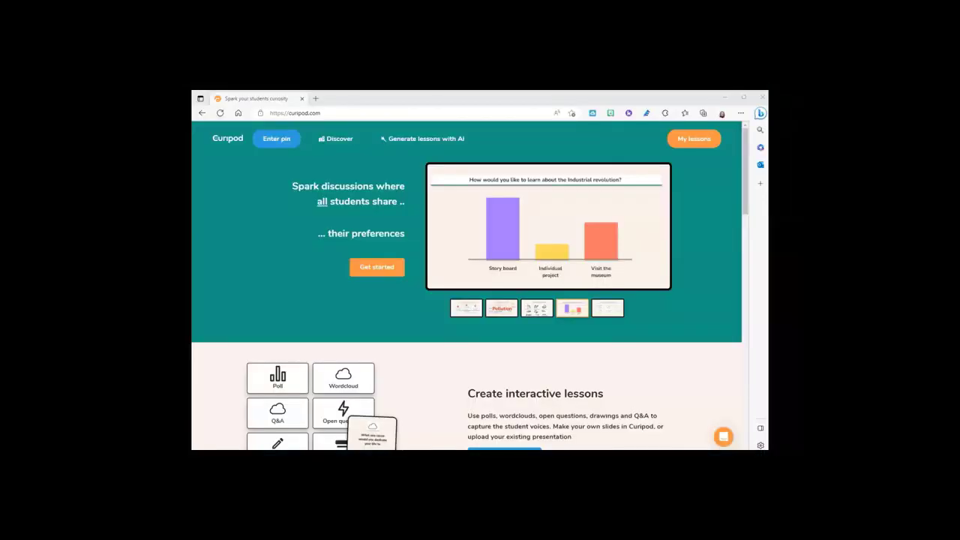
mouse_move(228, 348)
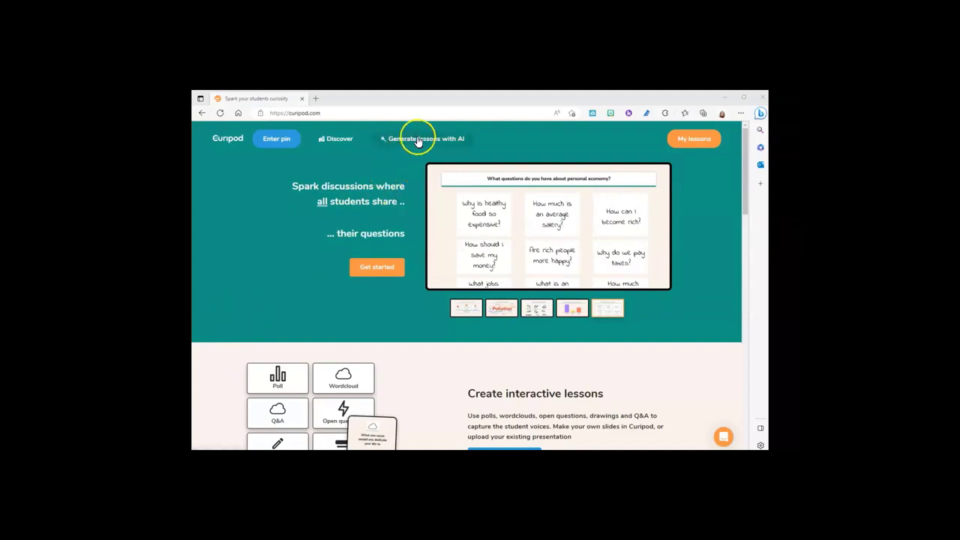
mouse_move(650, 138)
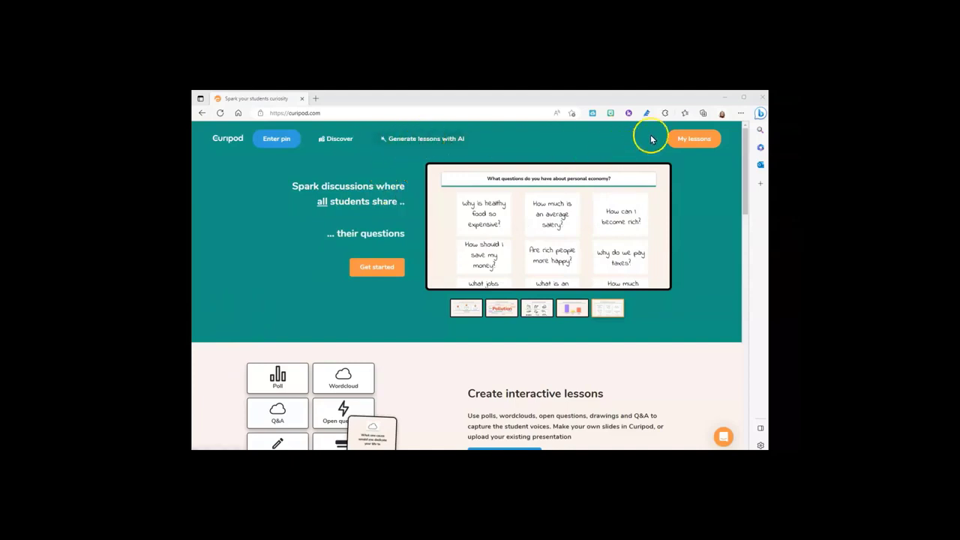
Step: Go to My lessons to see the library of saved lessons
left_click(692, 138)
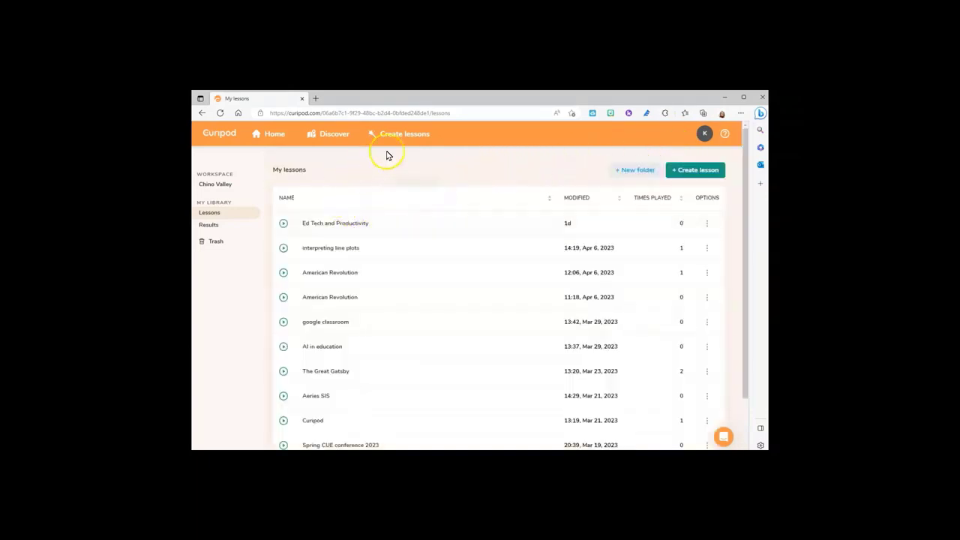
Step: Start a new AI full lesson with topic 'Educational Technology', Professional development grade, and objective 'educational technology use in elementary classrooms'
left_click(693, 170)
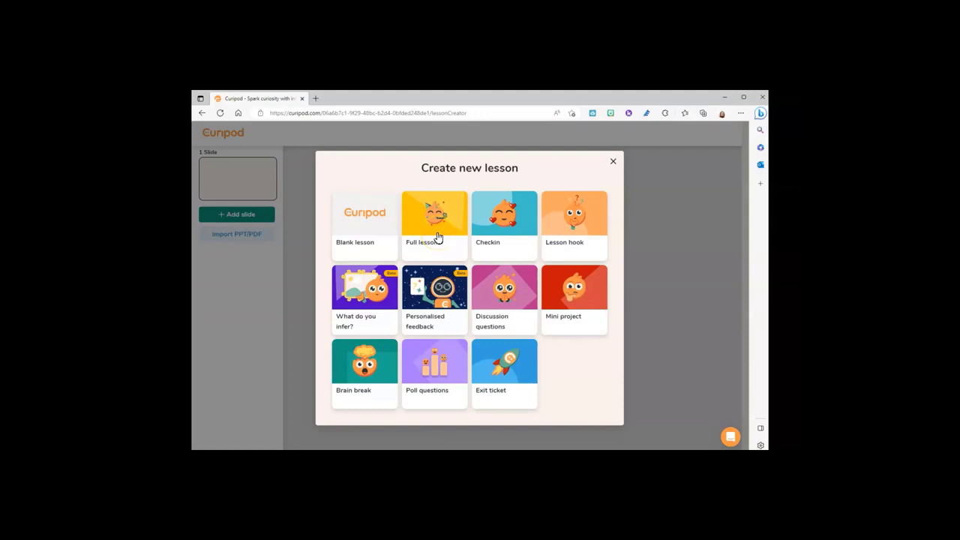
left_click(433, 217)
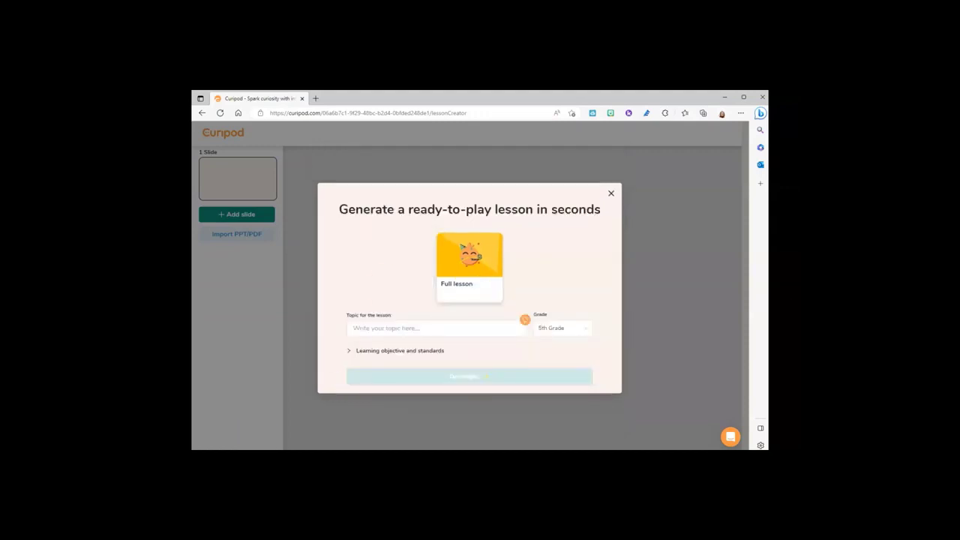
type("Educational Technology")
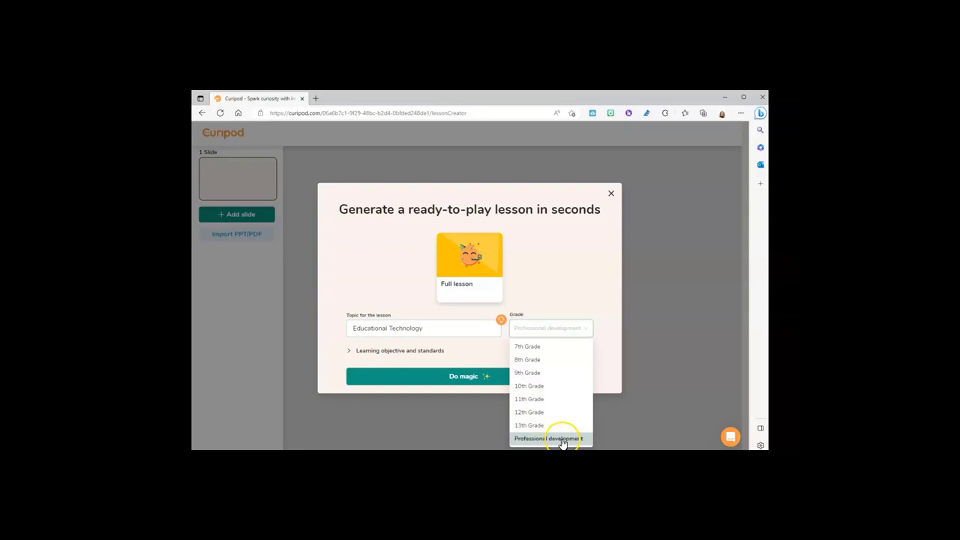
left_click(548, 438)
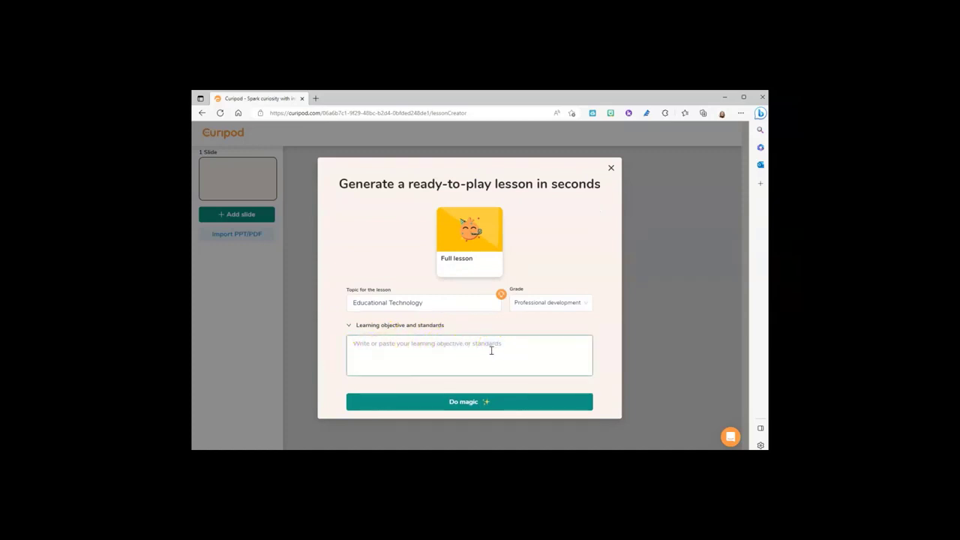
type("educational technology use in elementary classrooms")
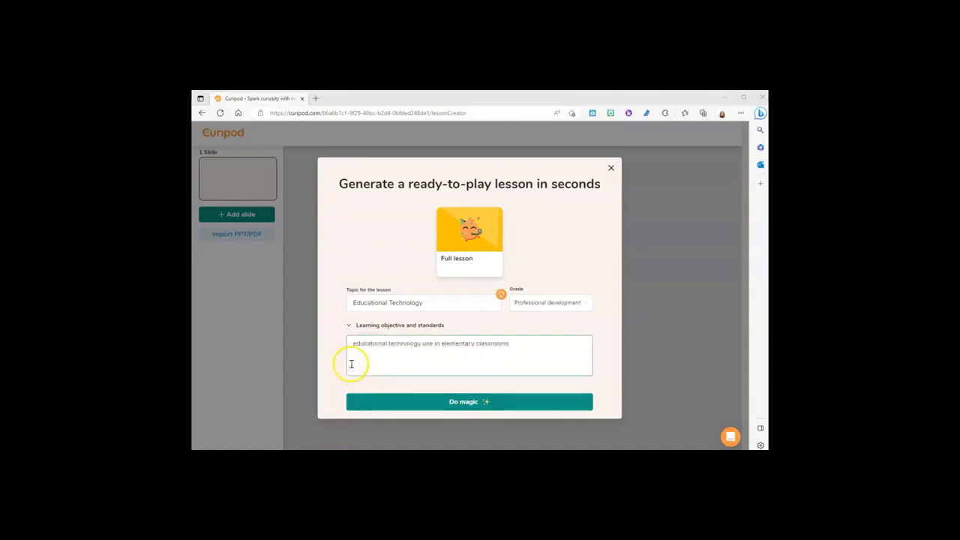
mouse_move(449, 348)
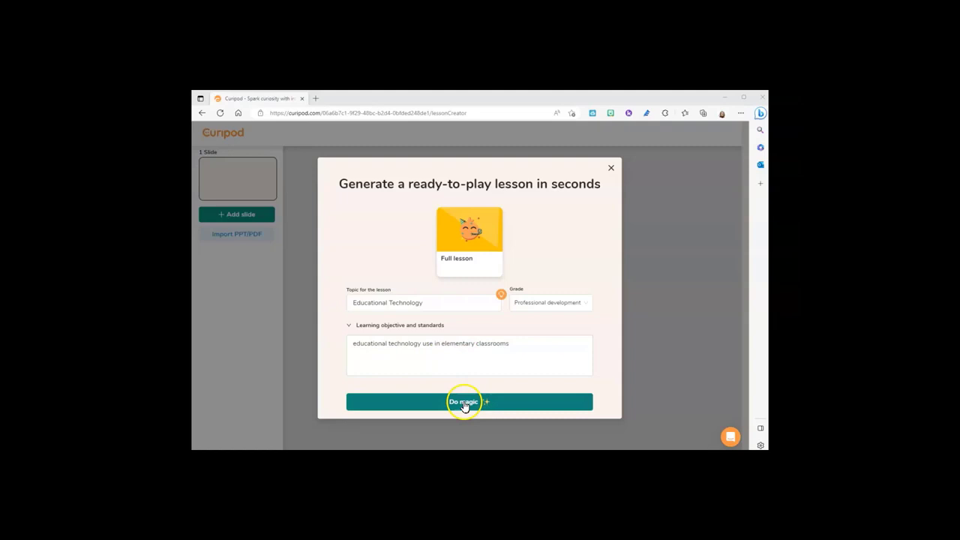
Step: Generate the lesson with Go magic and bring up the background choices for the word-cloud slide
left_click(467, 402)
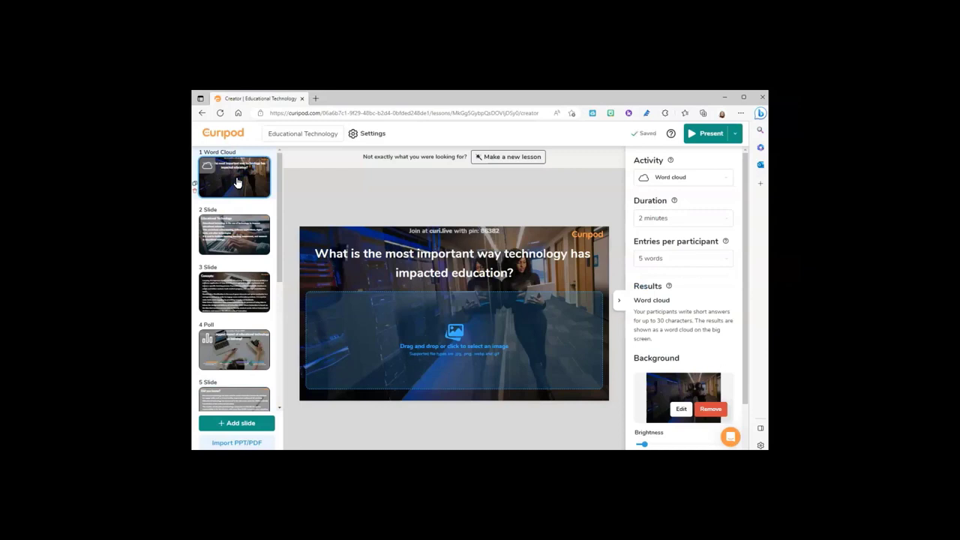
mouse_move(701, 182)
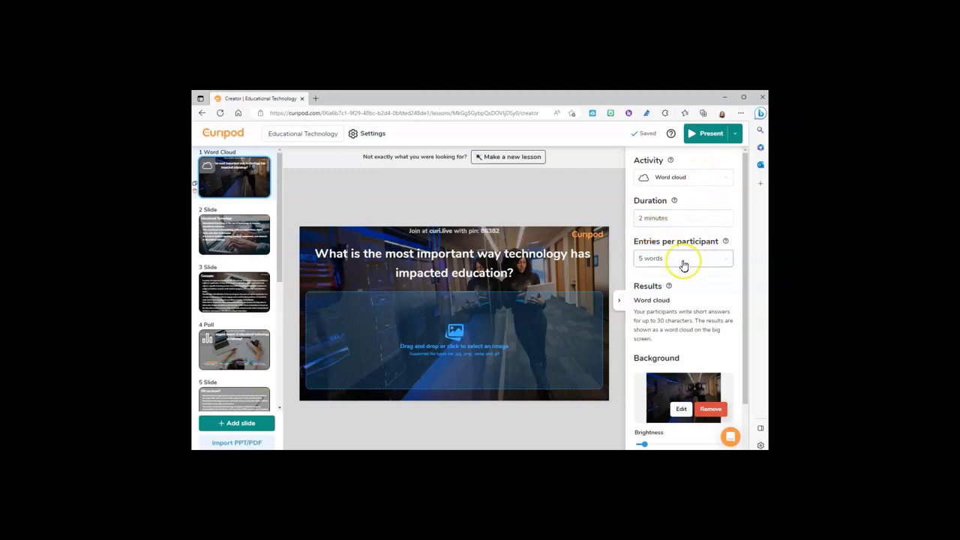
scroll("down", 3)
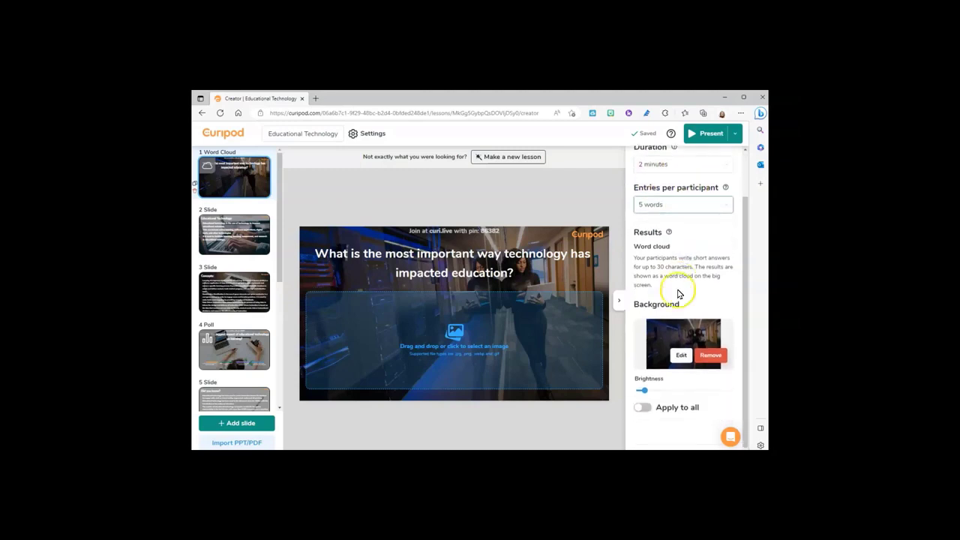
left_click(680, 354)
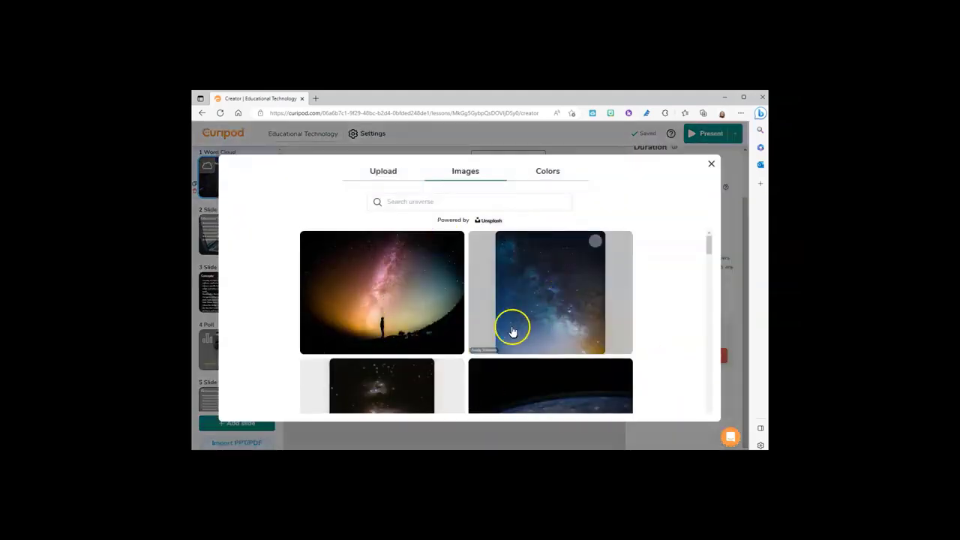
Step: Browse the Upload and Colors background options, then leave the slide's original background unchanged
left_click(382, 171)
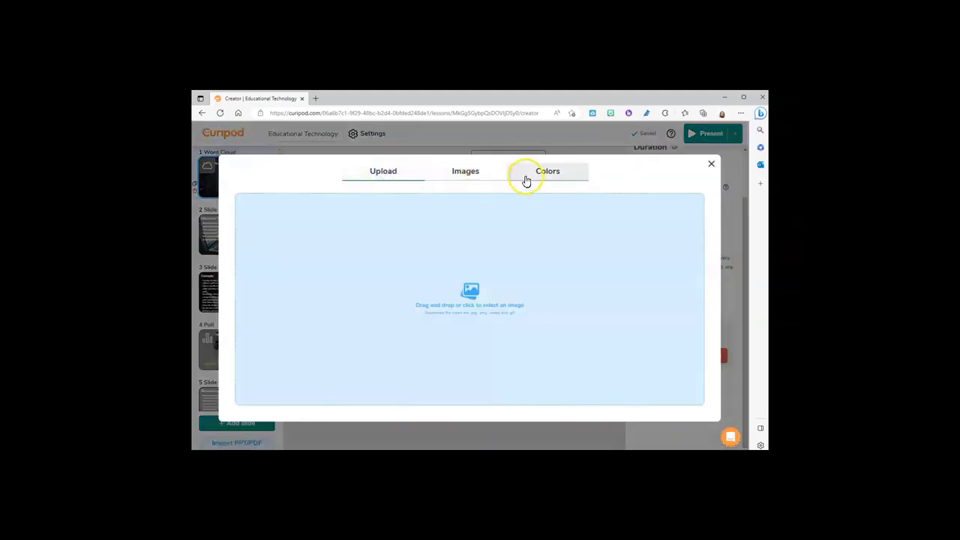
left_click(547, 171)
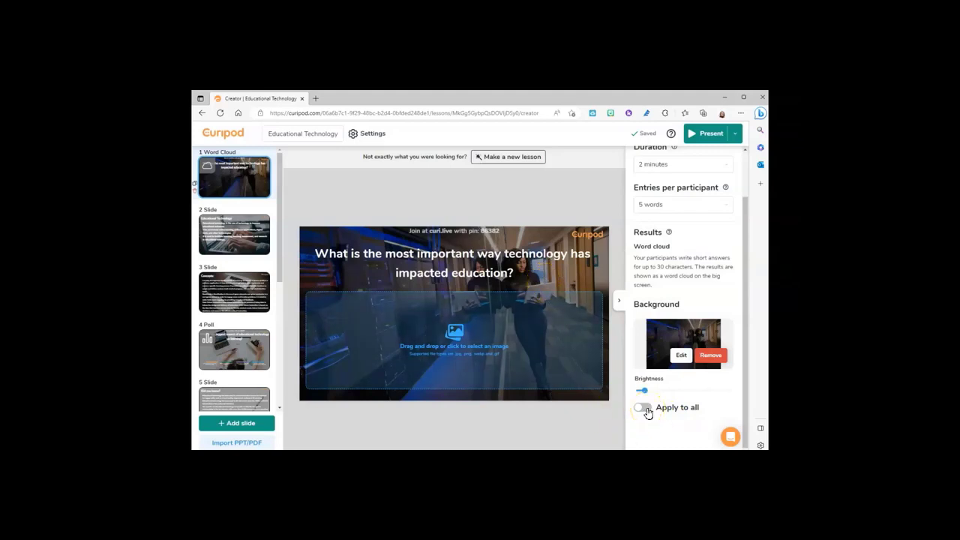
left_click(642, 408)
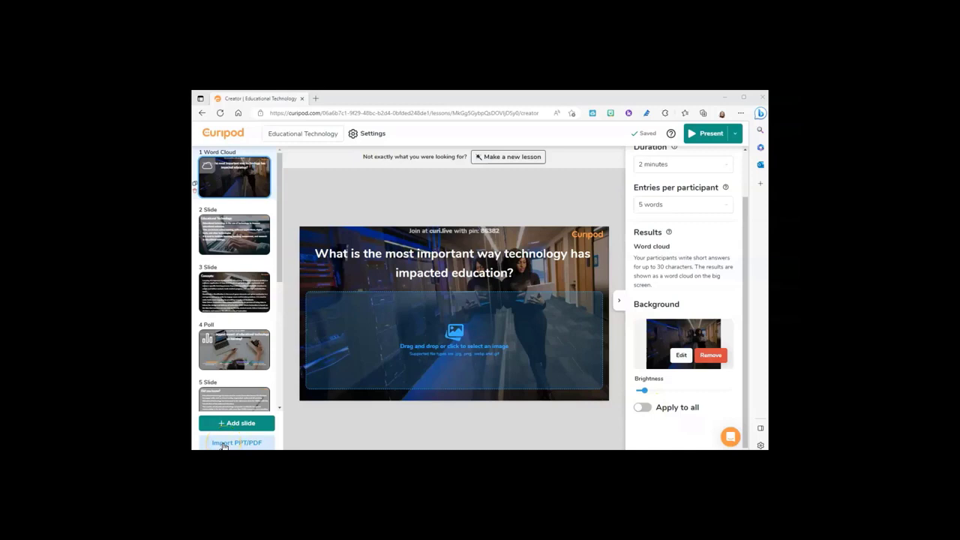
left_click(237, 423)
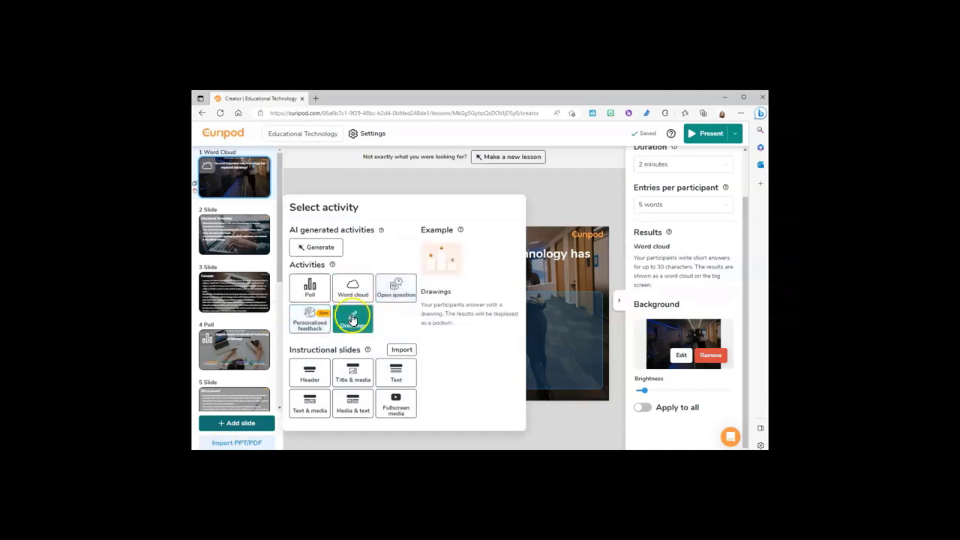
mouse_move(353, 318)
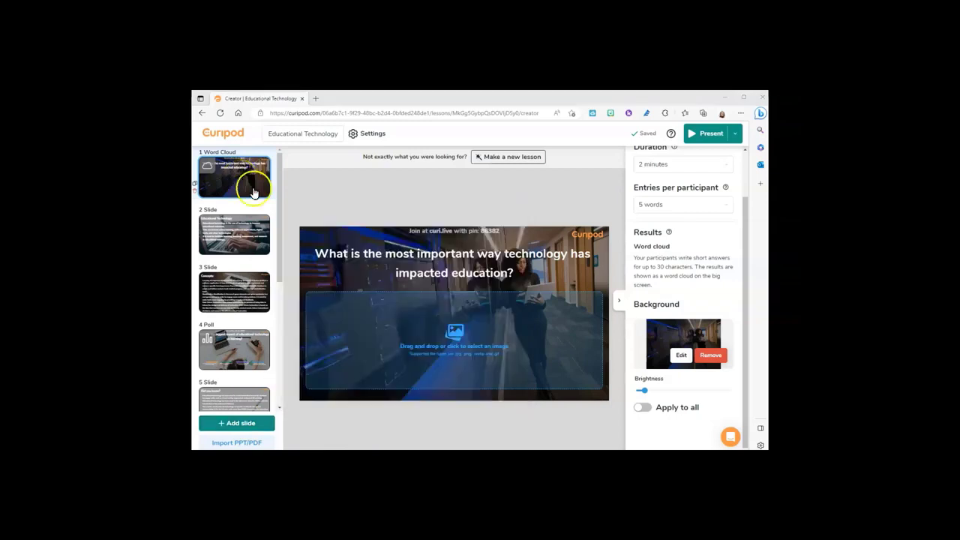
mouse_move(245, 224)
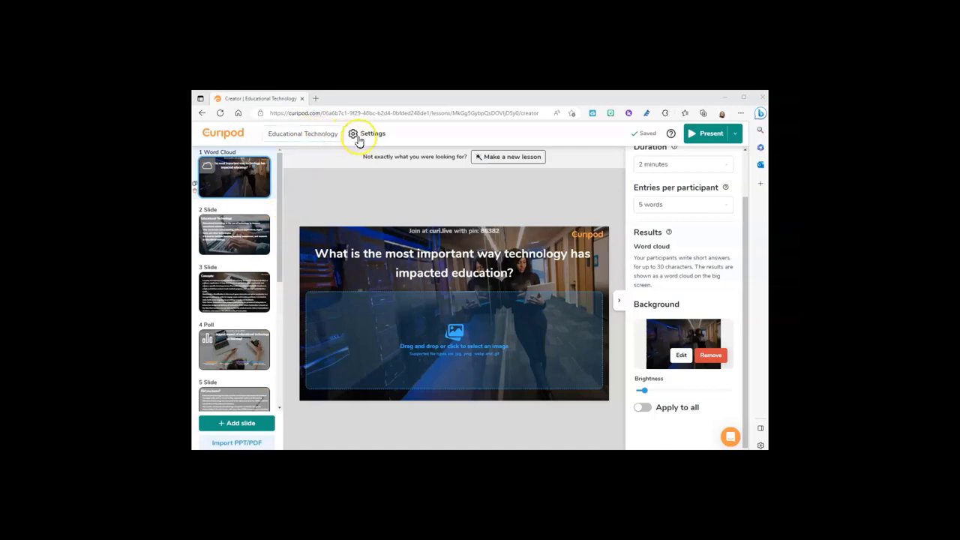
Step: Review the lesson settings including the cover photo's alternative text, then close them unchanged
left_click(366, 133)
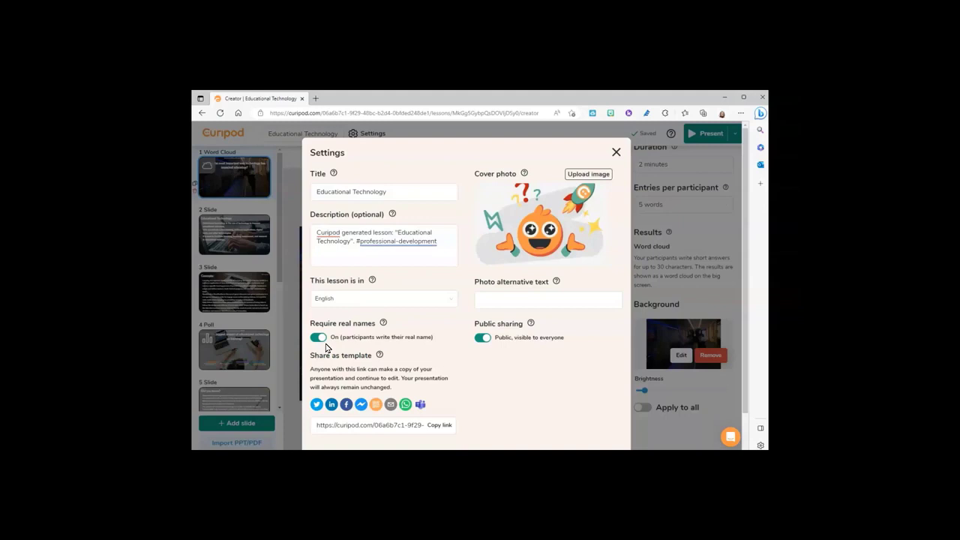
mouse_move(338, 351)
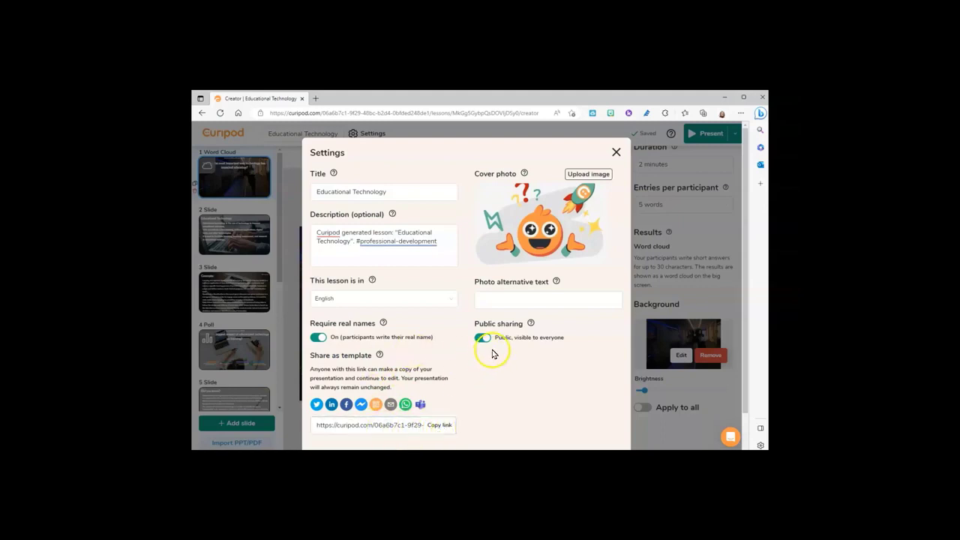
left_click(548, 300)
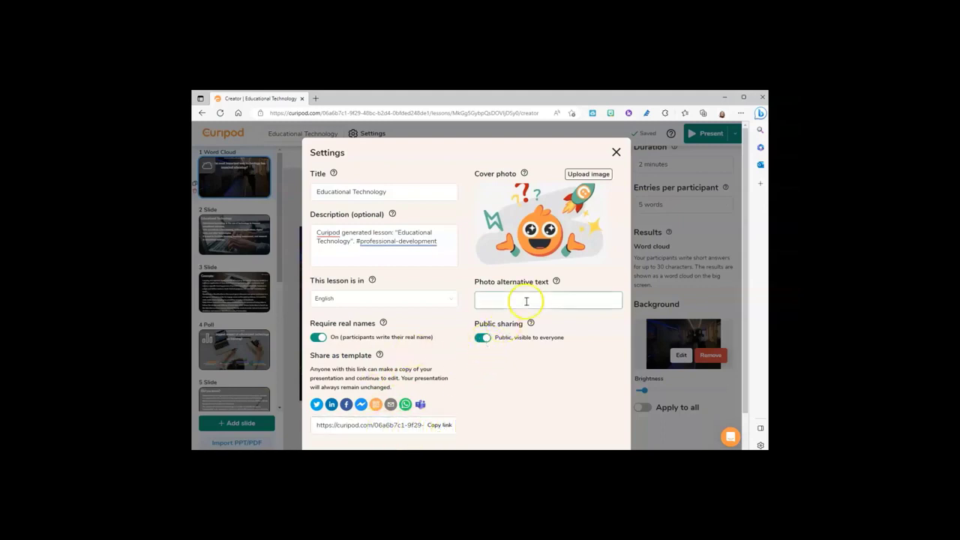
mouse_move(480, 288)
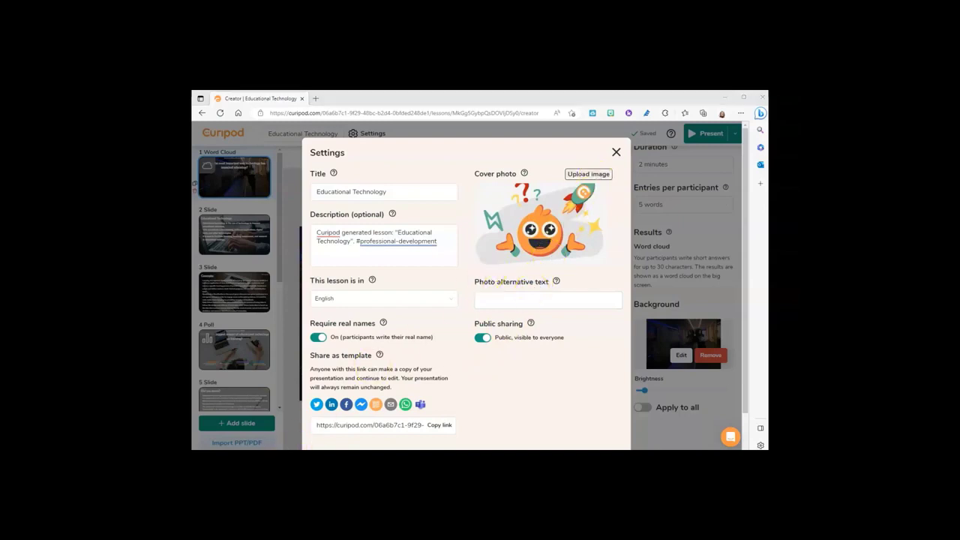
left_click(615, 153)
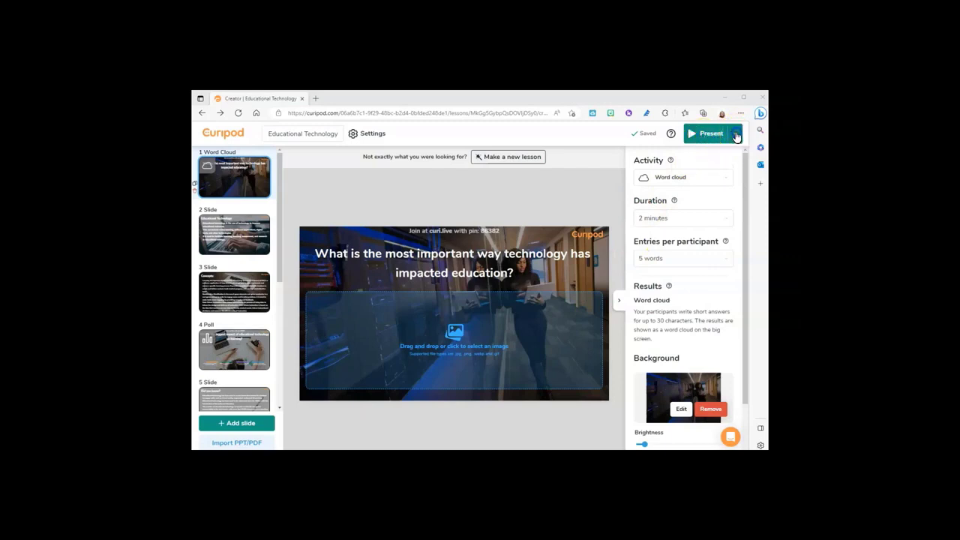
Step: Choose Preview from the Present options to launch a live preview with a student phone
left_click(735, 132)
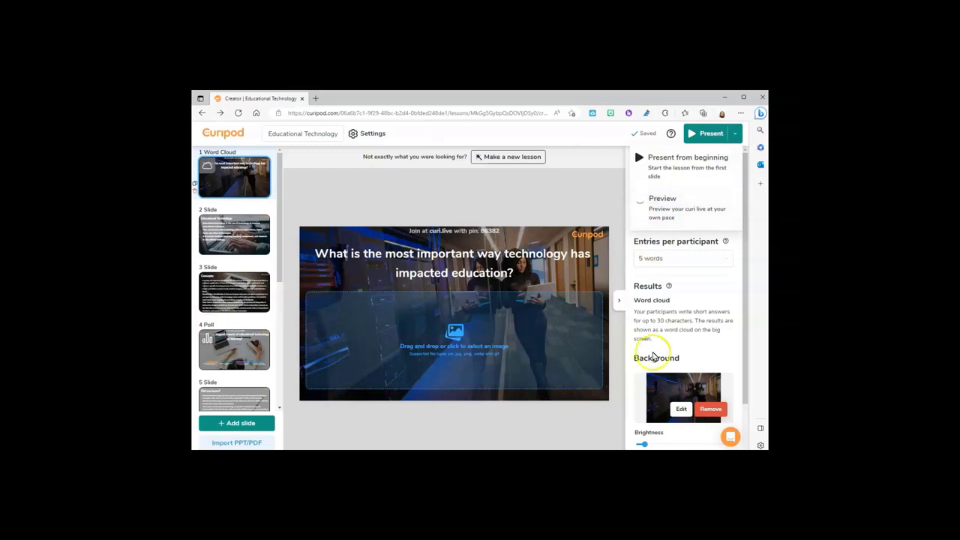
left_click(662, 198)
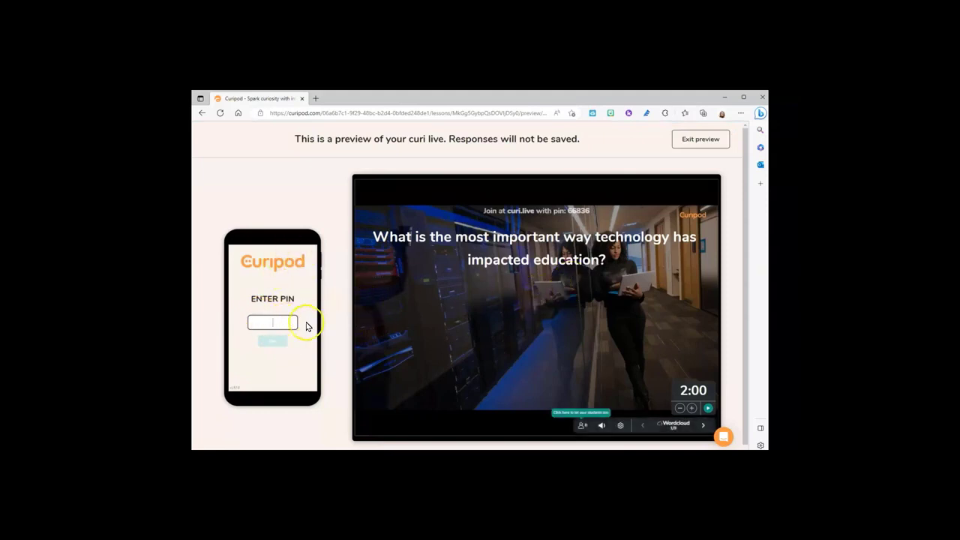
Step: Join the preview from the student phone with PIN 66836 as Jumping bear and show the one joined participant
left_click(273, 323)
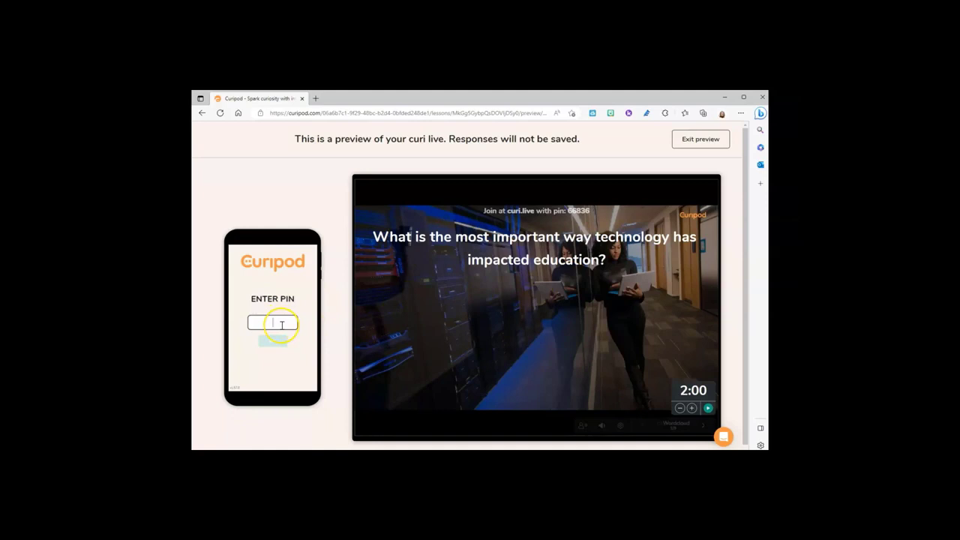
type("66836")
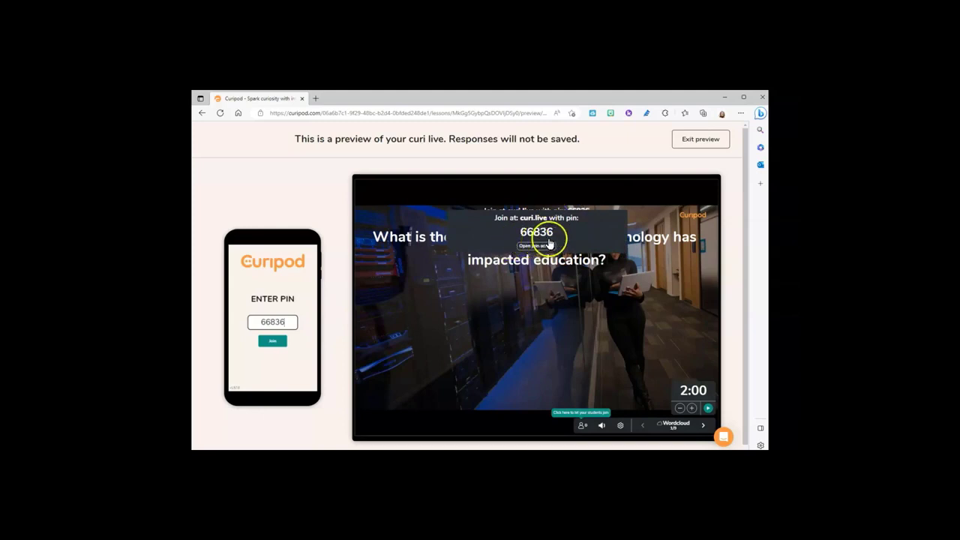
left_click(273, 342)
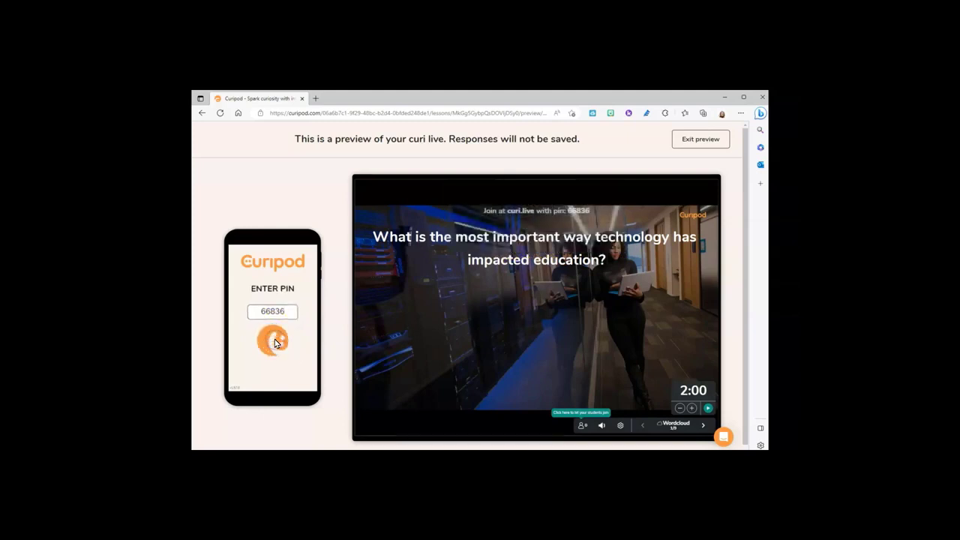
left_click(273, 342)
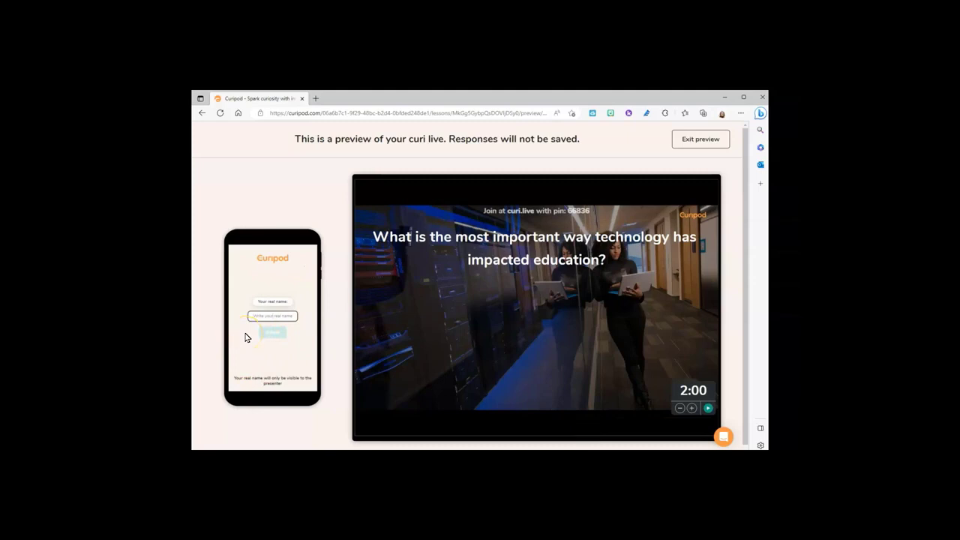
left_click(273, 333)
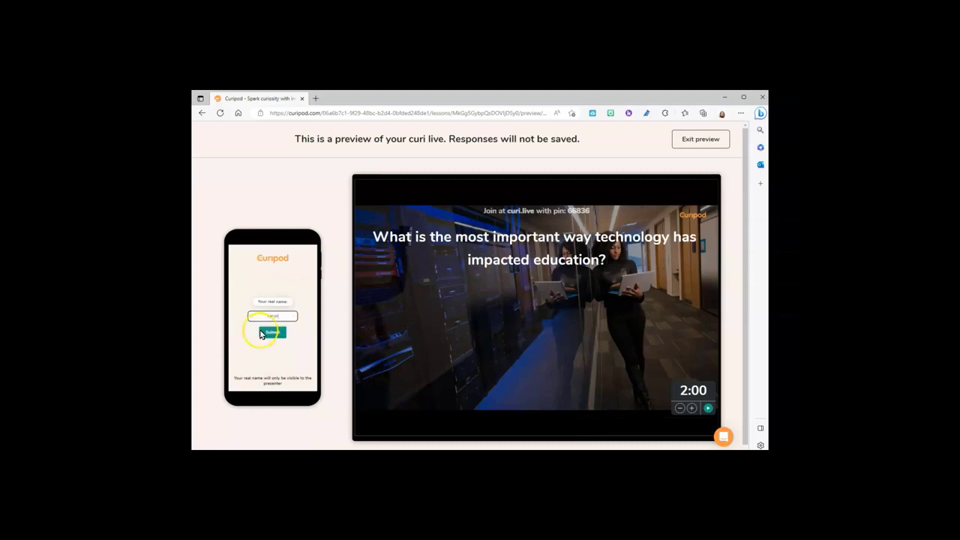
left_click(273, 333)
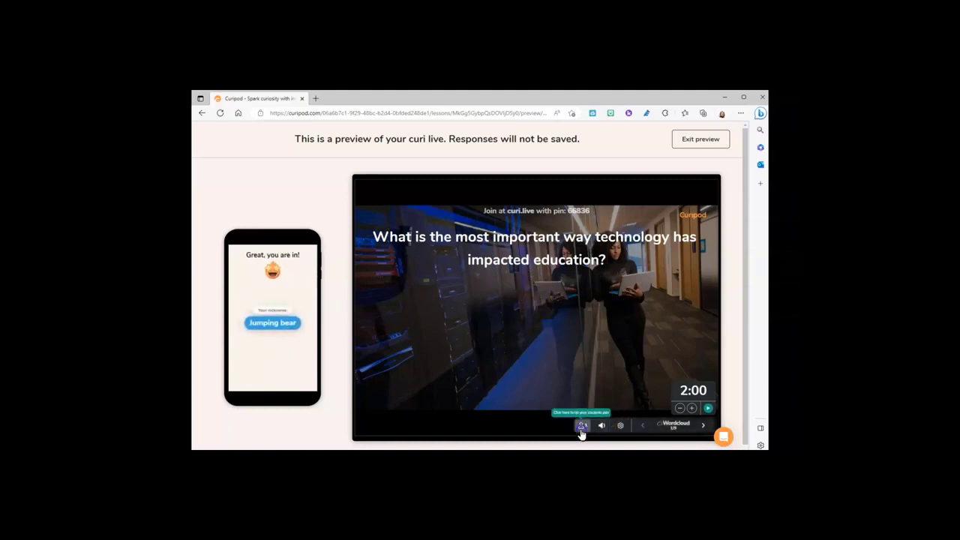
left_click(581, 426)
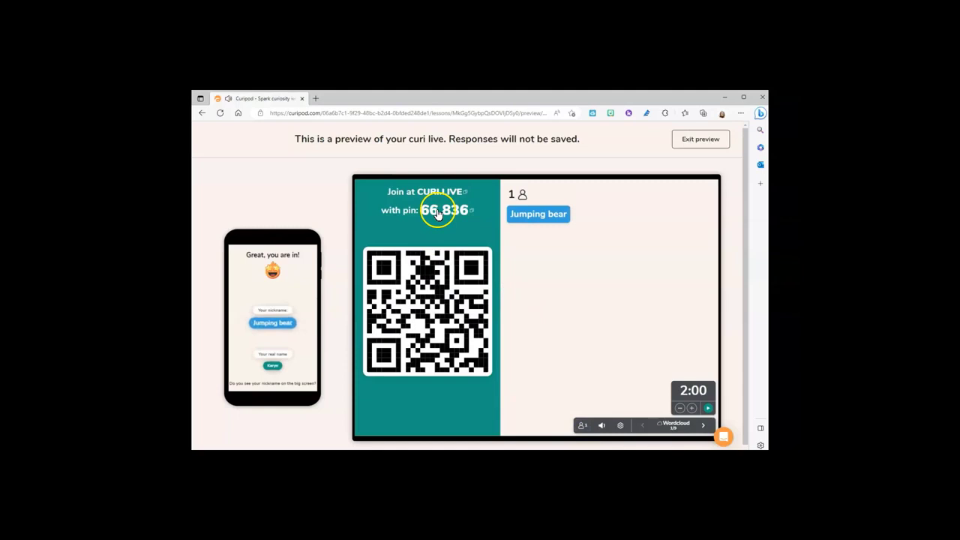
mouse_move(568, 240)
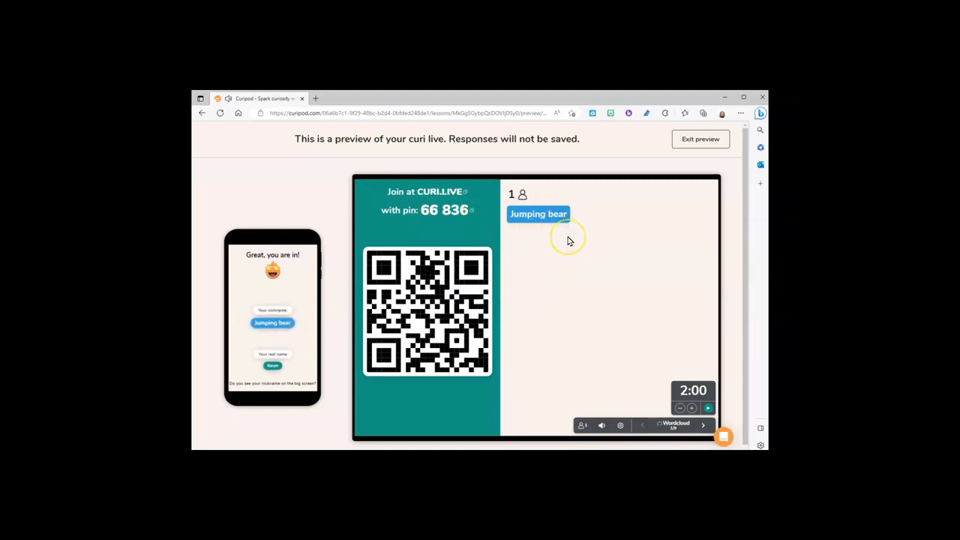
mouse_move(570, 294)
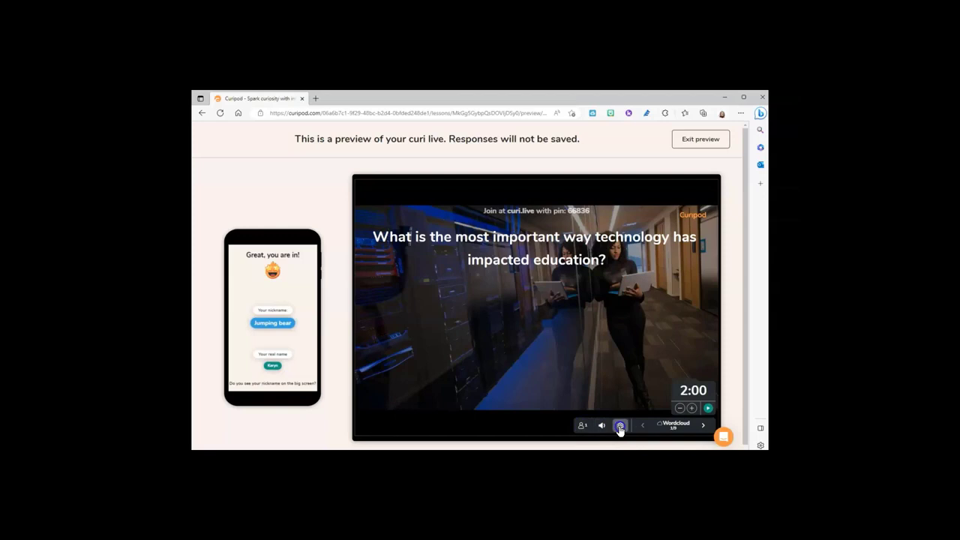
Step: Begin the word cloud countdown on the big screen and the student phone
left_click(620, 426)
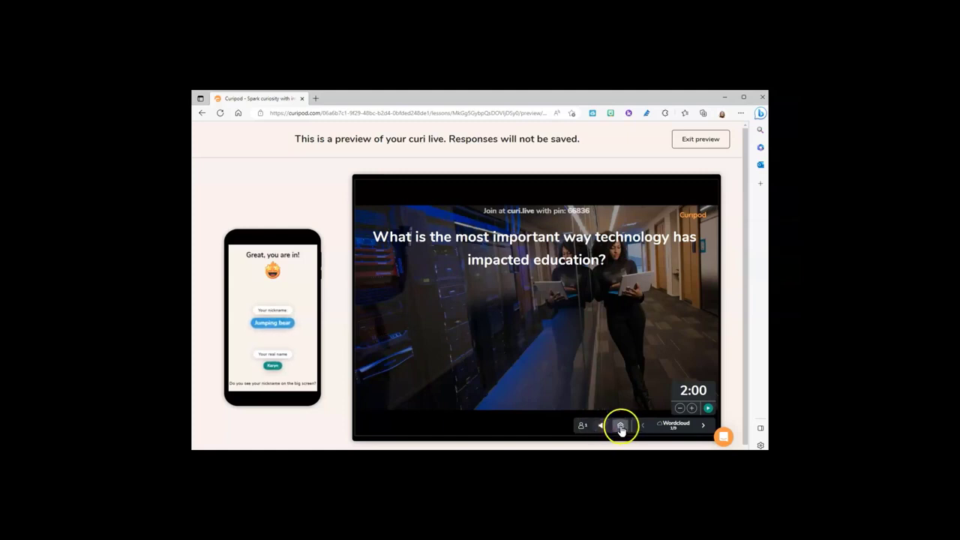
mouse_move(701, 429)
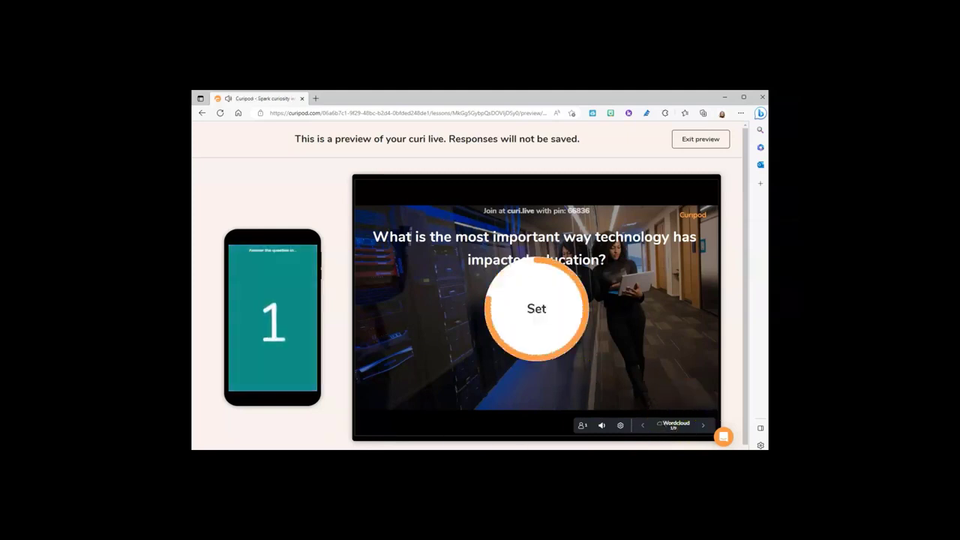
Step: Stop the responses early, confirm, and reveal the word cloud, which shows no words submitted
left_click(537, 309)
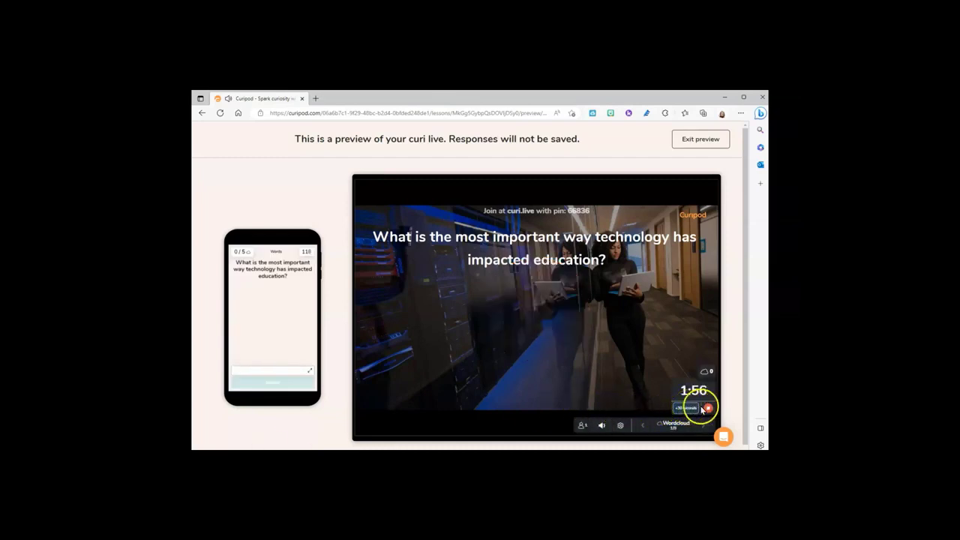
left_click(708, 407)
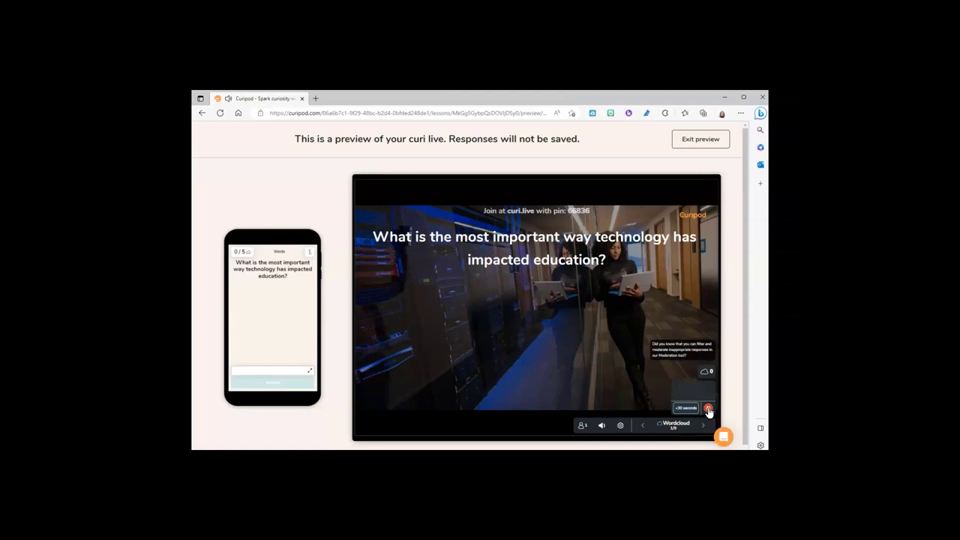
left_click(708, 408)
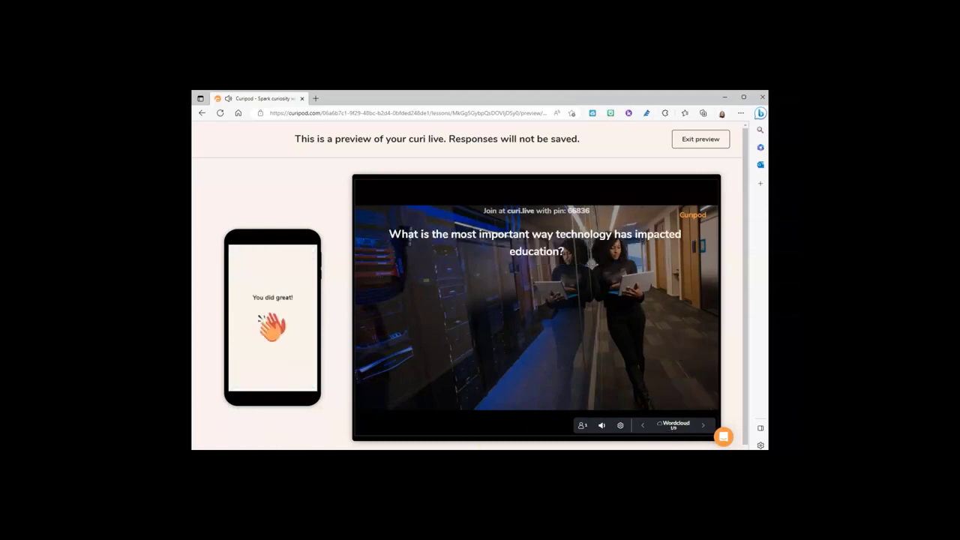
left_click(702, 426)
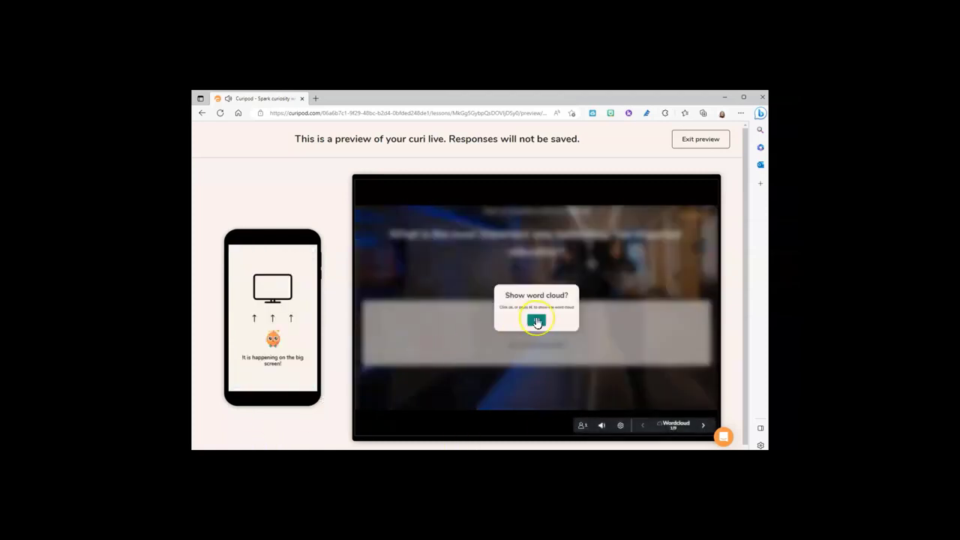
left_click(535, 318)
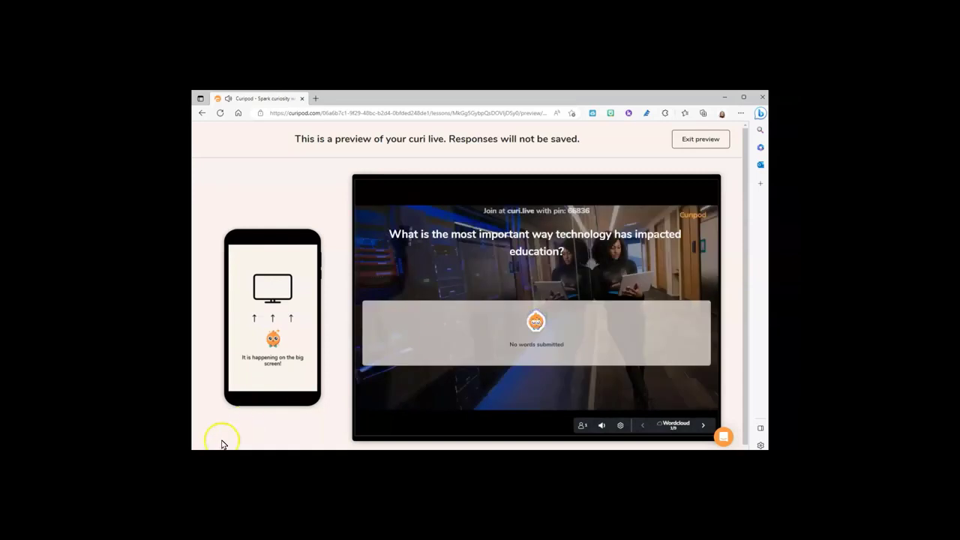